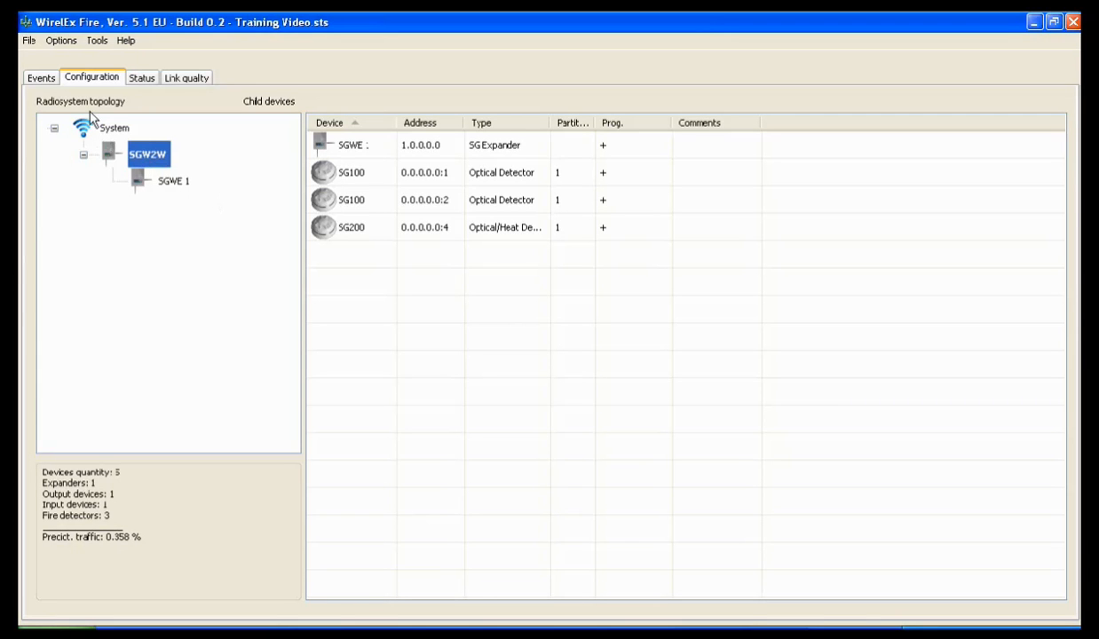
Step: Bring up the System properties showing the SGW2W table of positions, expanders and detectors
right_click(114, 128)
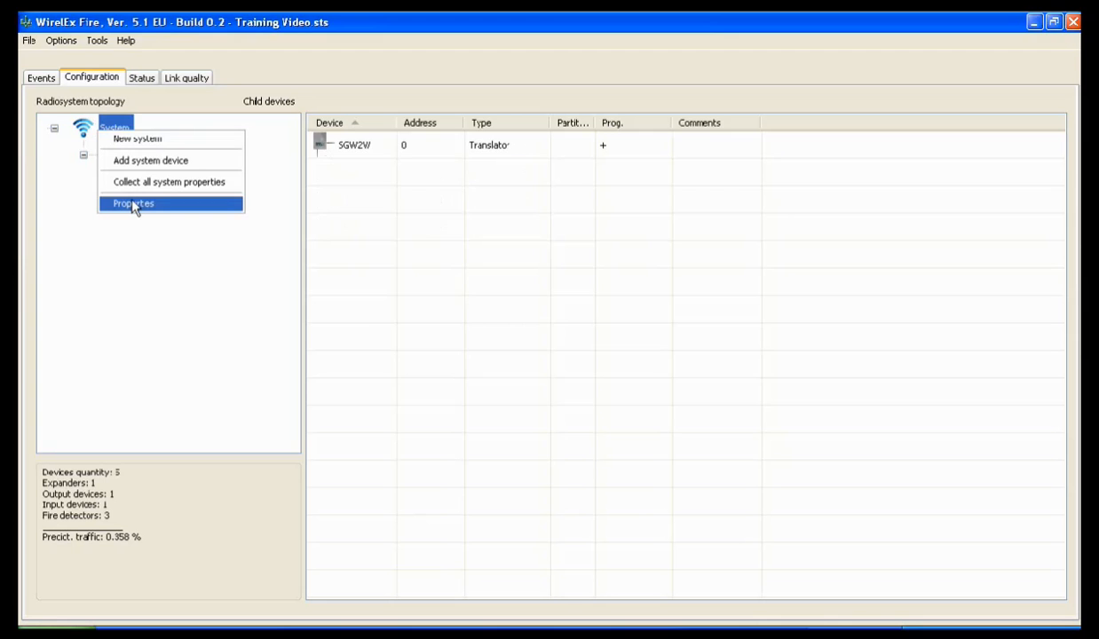
click(132, 203)
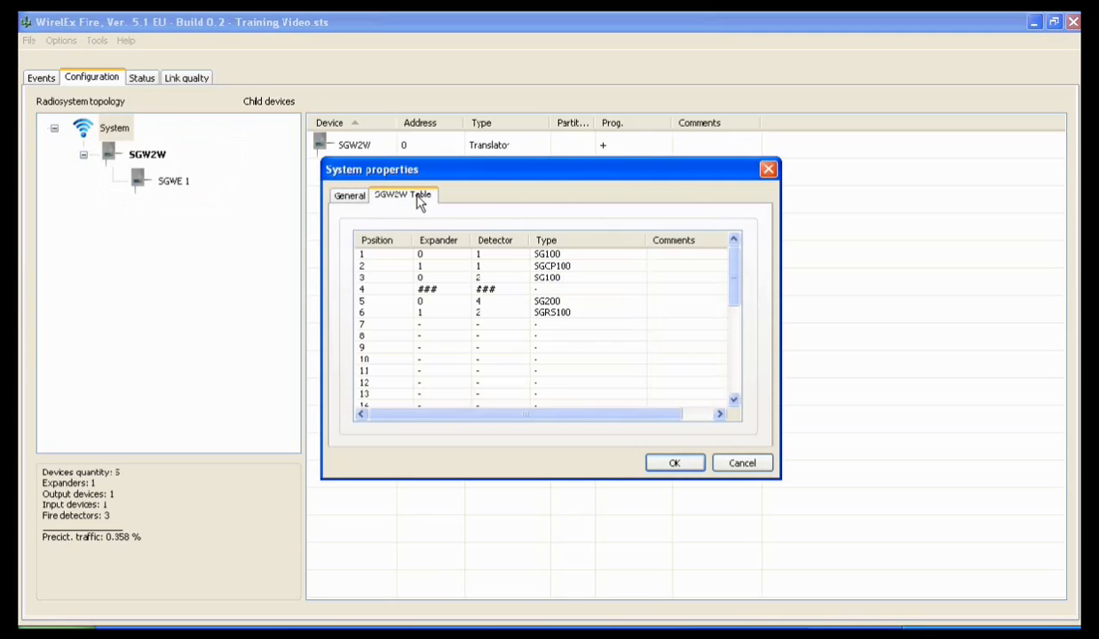
mouse_move(494, 273)
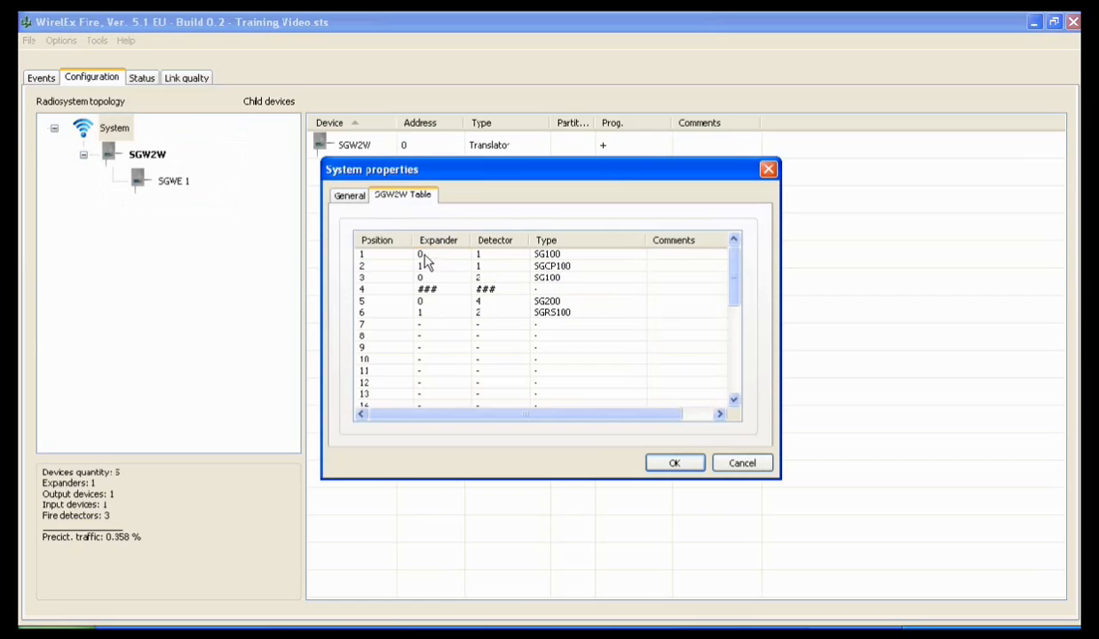
mouse_move(430, 305)
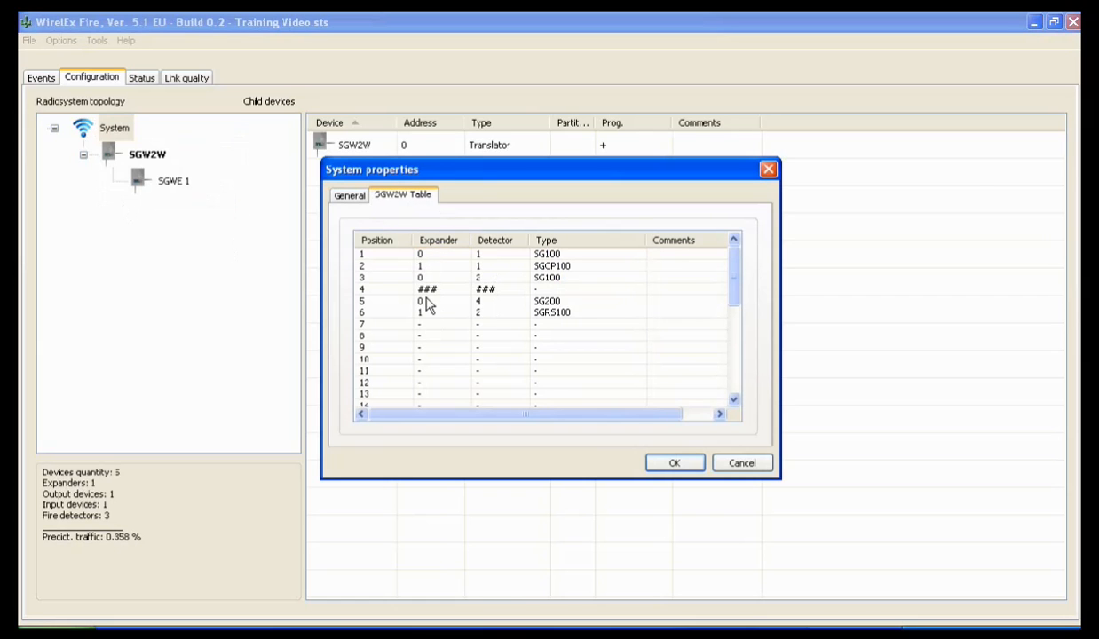
mouse_move(499, 295)
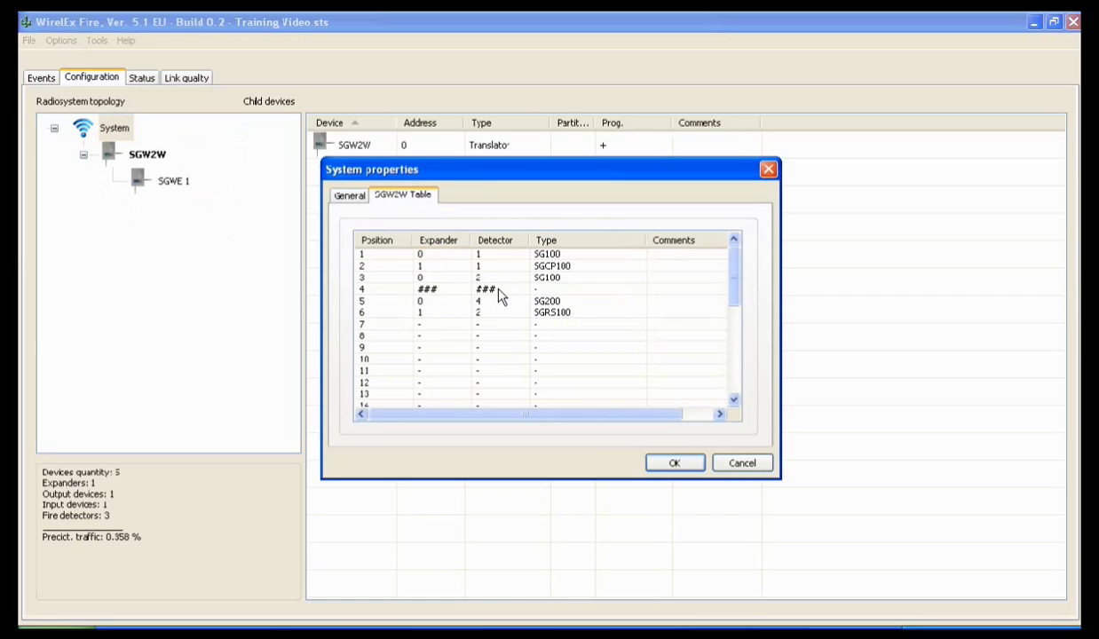
mouse_move(595, 323)
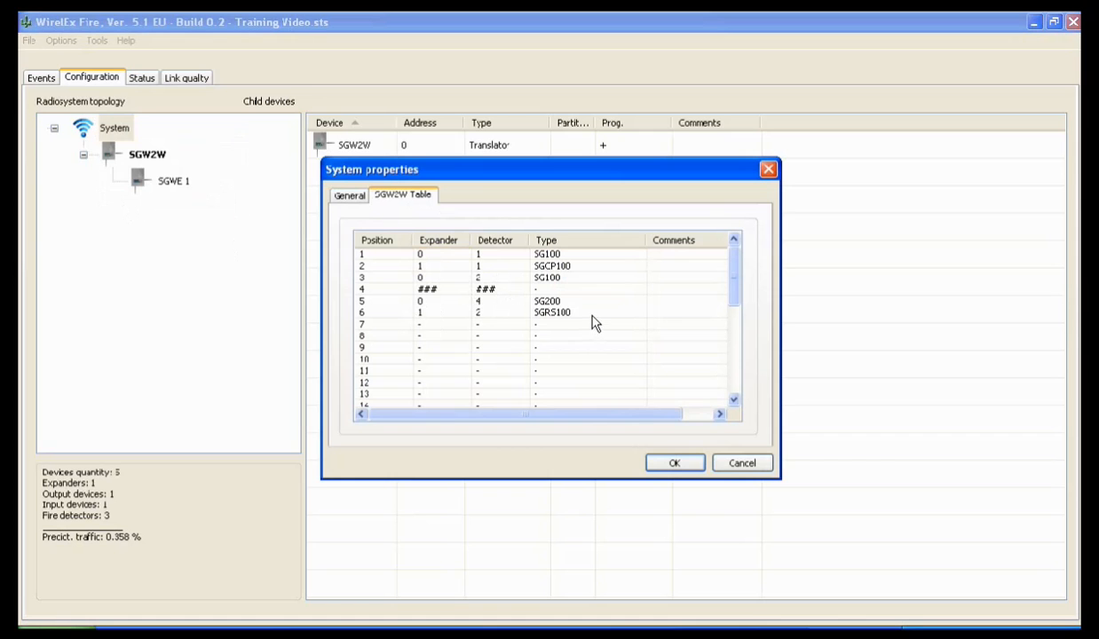
Step: Clean the whole SGW2W table and confirm deletion so every position is empty
right_click(551, 313)
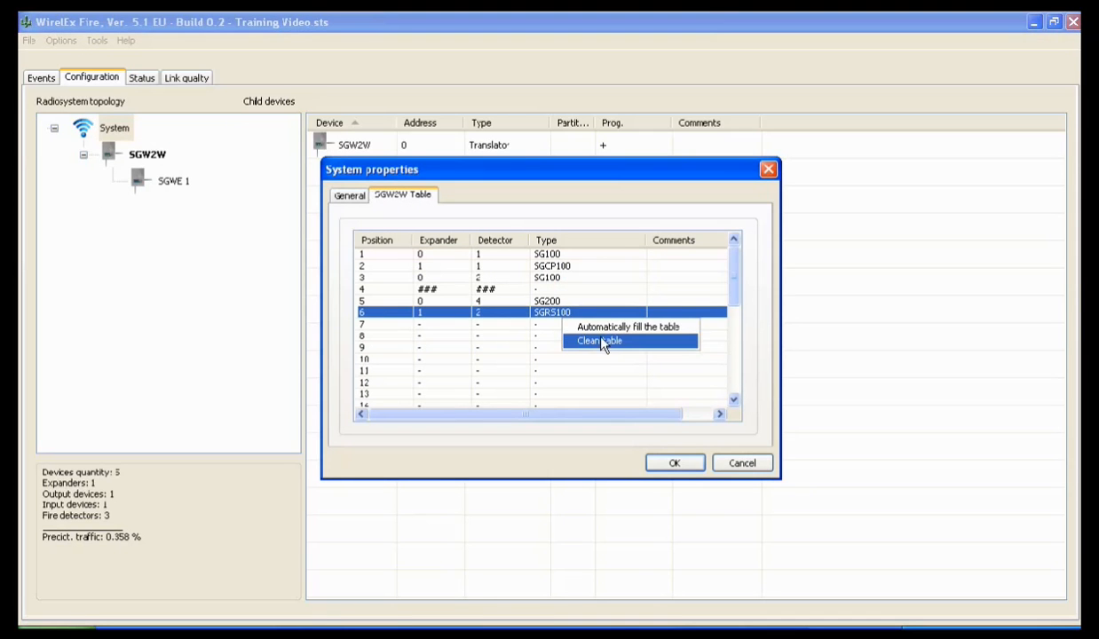
mouse_move(618, 345)
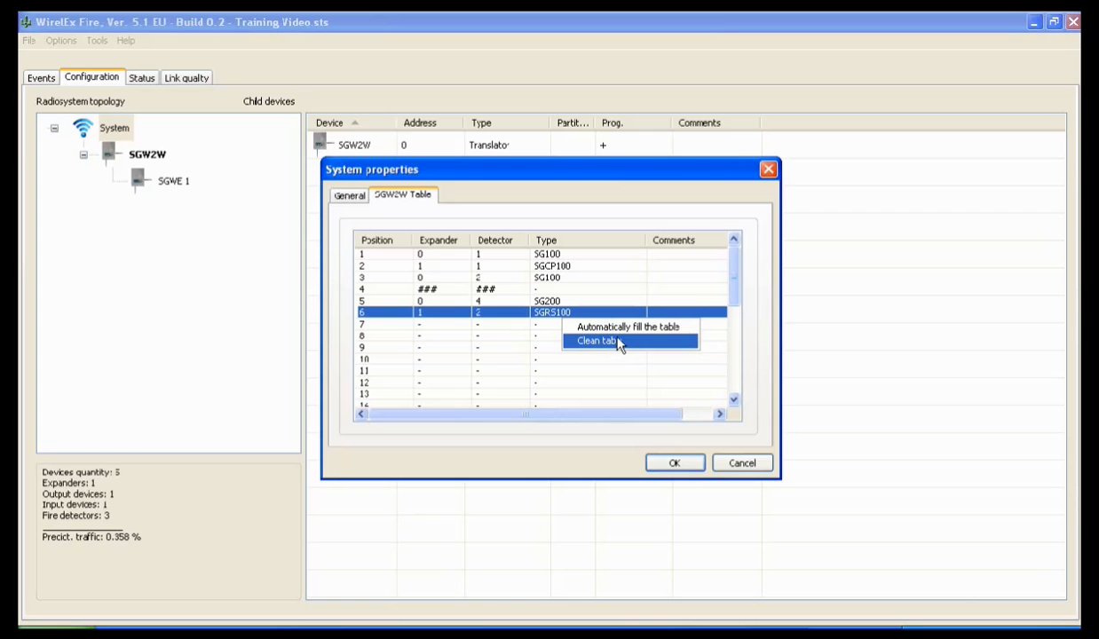
click(596, 341)
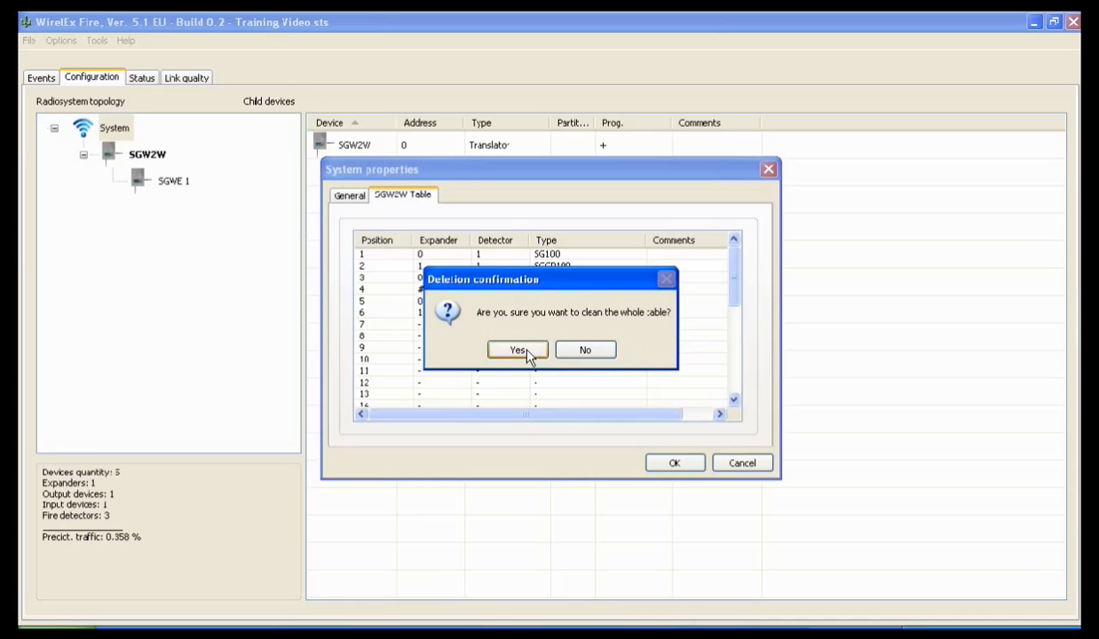
click(518, 348)
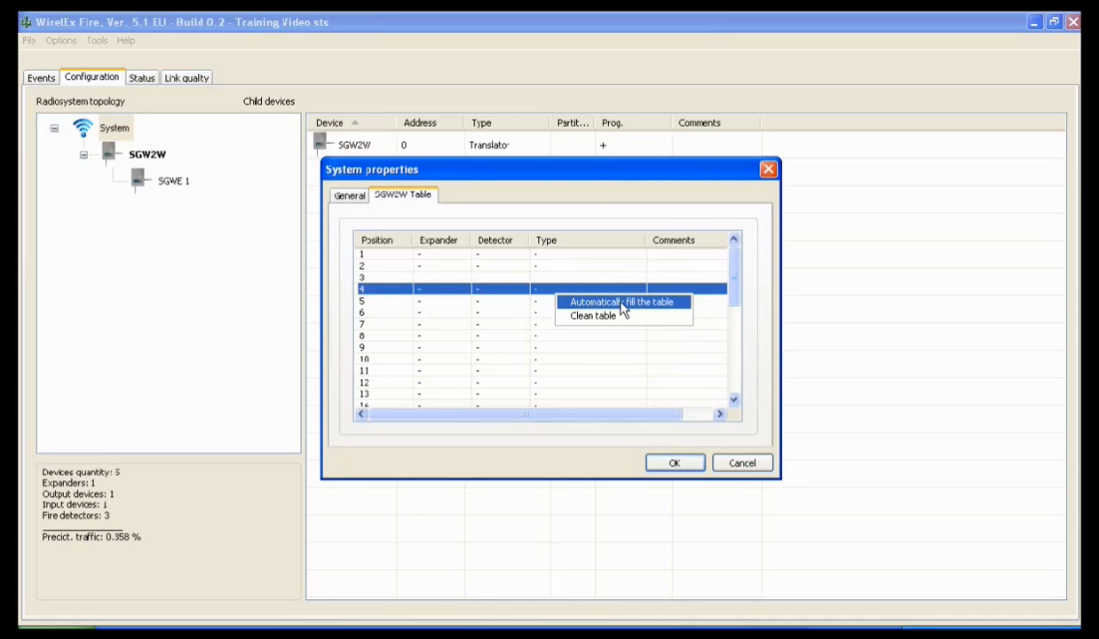
Step: Auto-fill the table with the five detector entries in order and confirm with OK
click(622, 302)
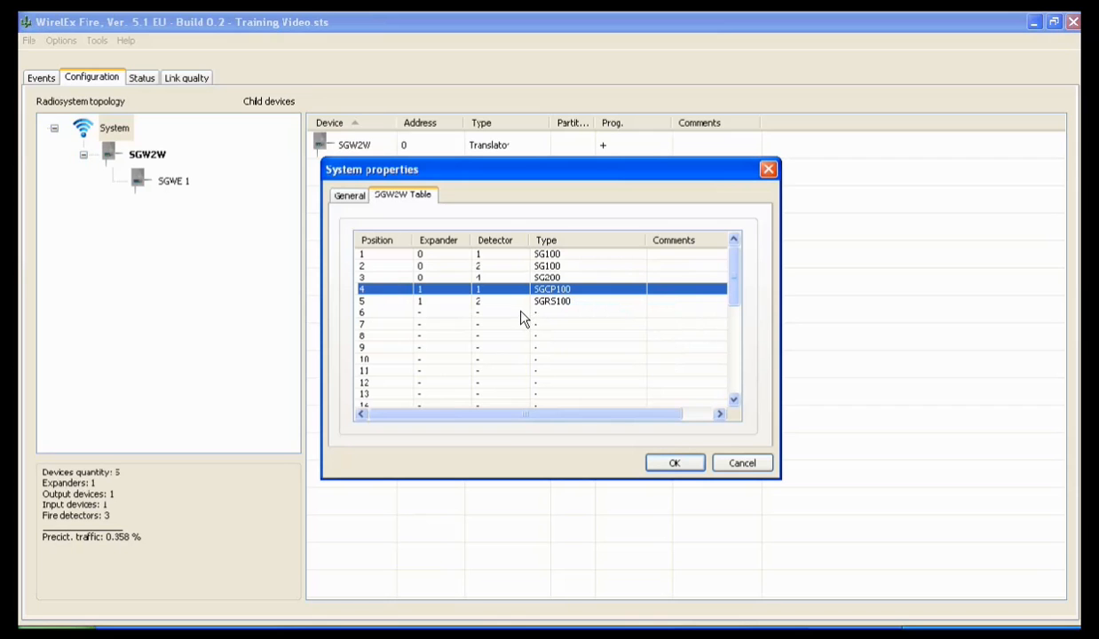
mouse_move(471, 258)
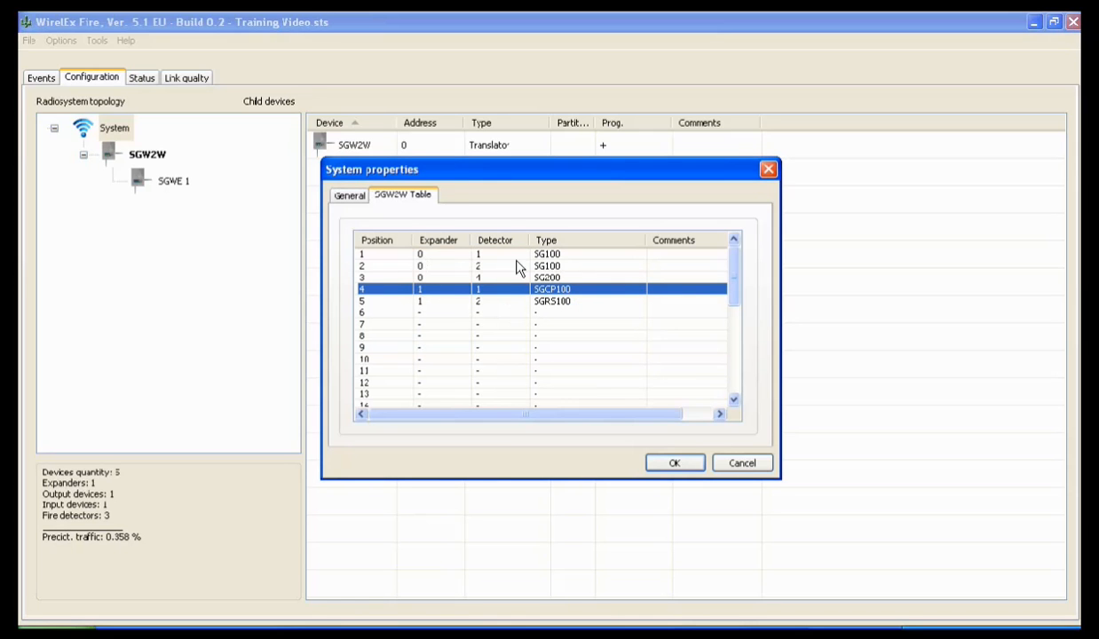
mouse_move(419, 282)
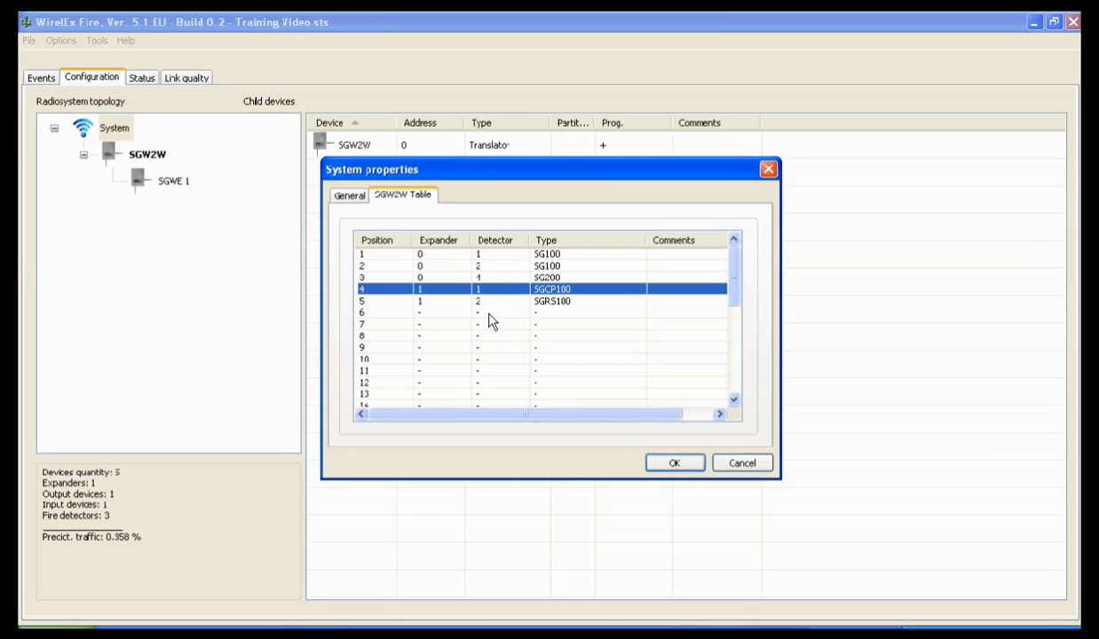
mouse_move(560, 318)
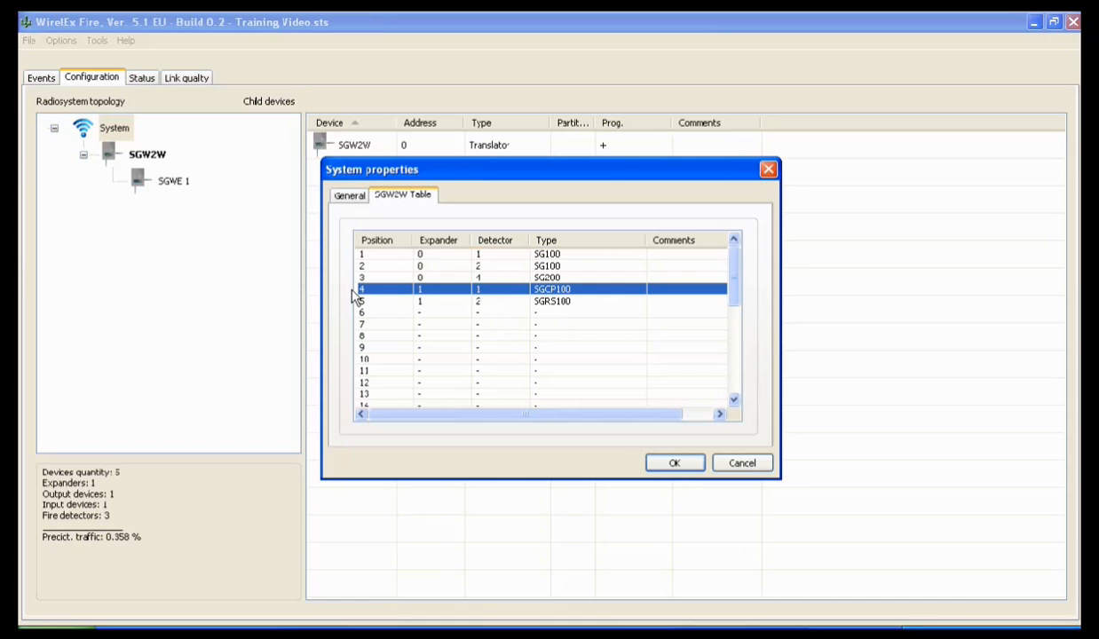
click(675, 462)
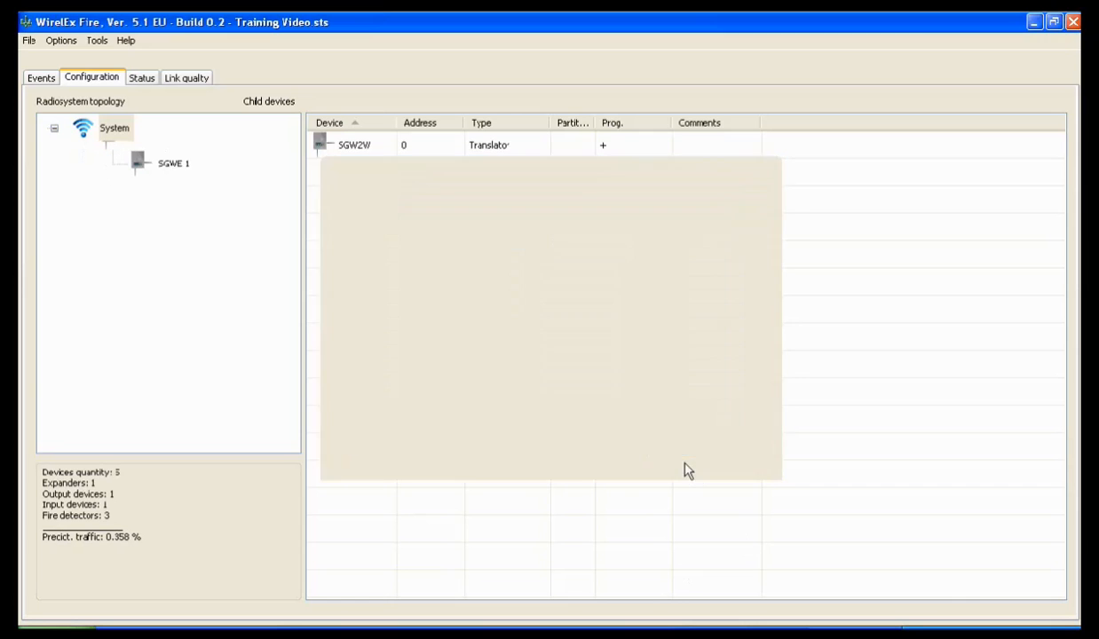
Step: Run Program SGW2W on the translator and acknowledge its successful-programming message
click(113, 127)
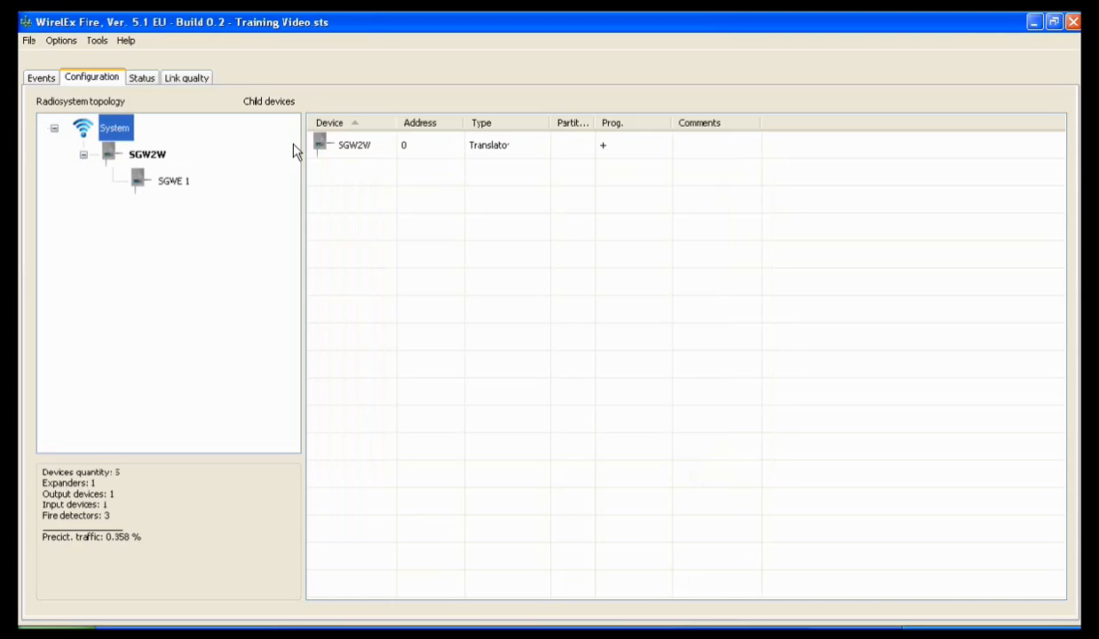
click(148, 154)
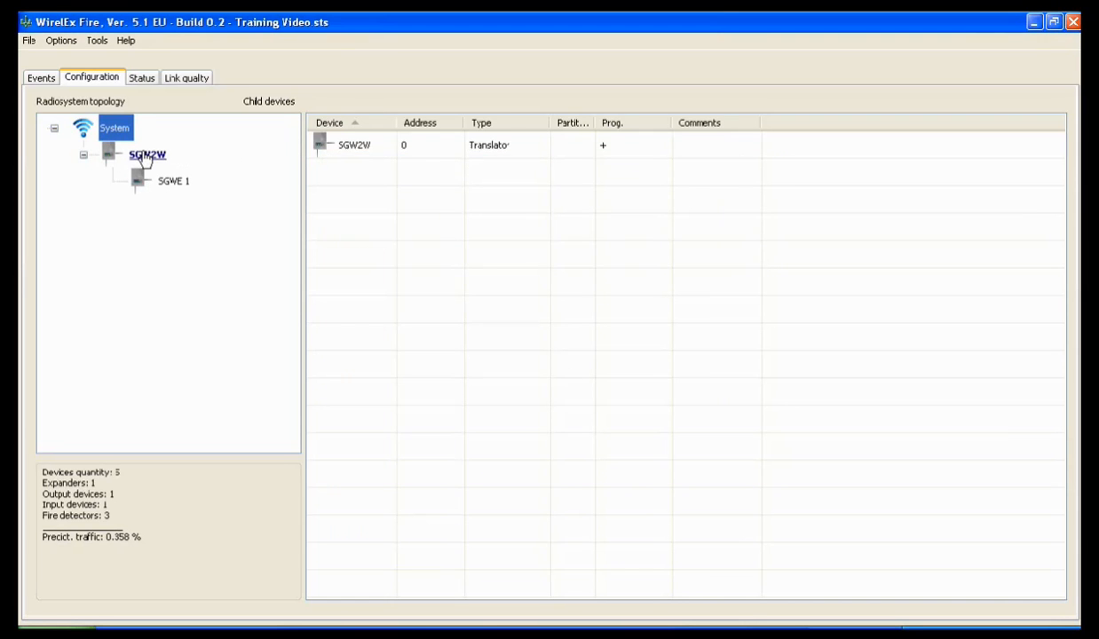
right_click(145, 155)
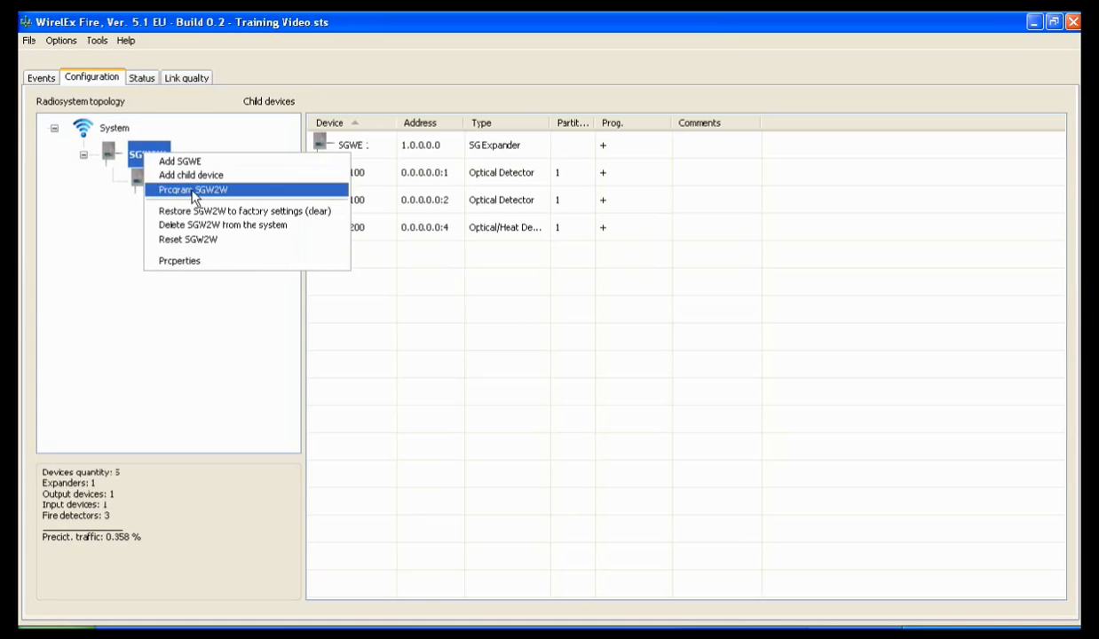
click(191, 188)
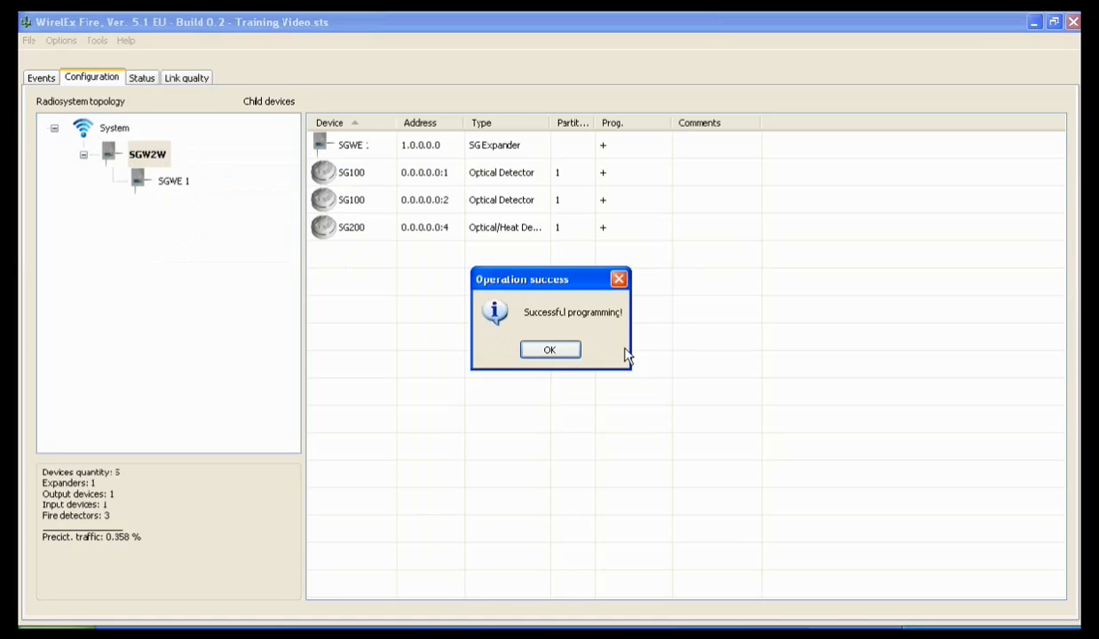
click(549, 348)
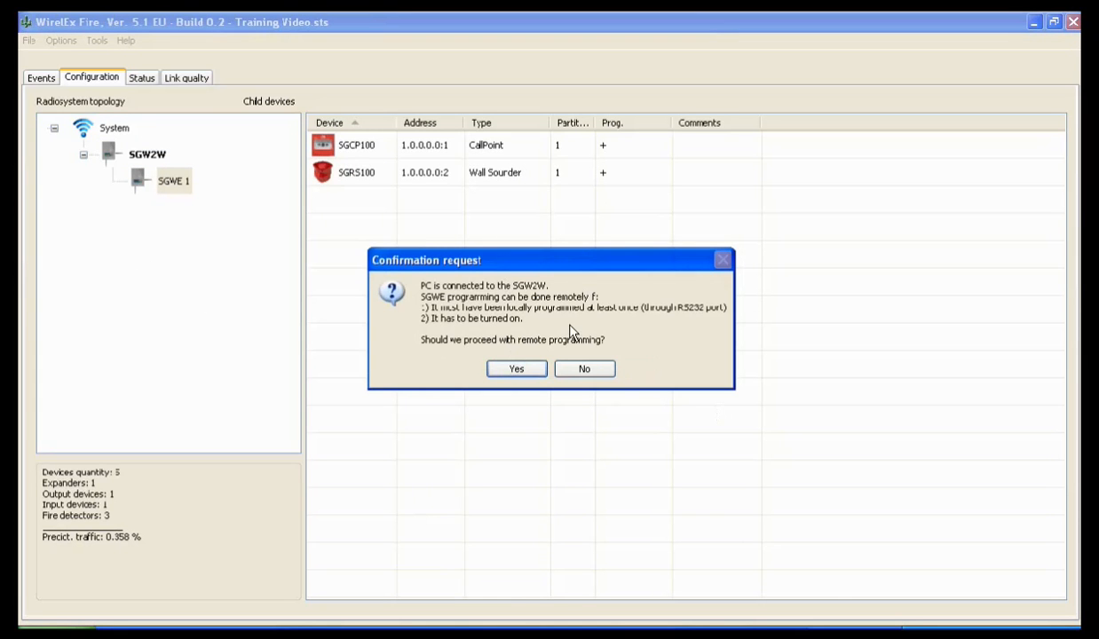
mouse_move(579, 309)
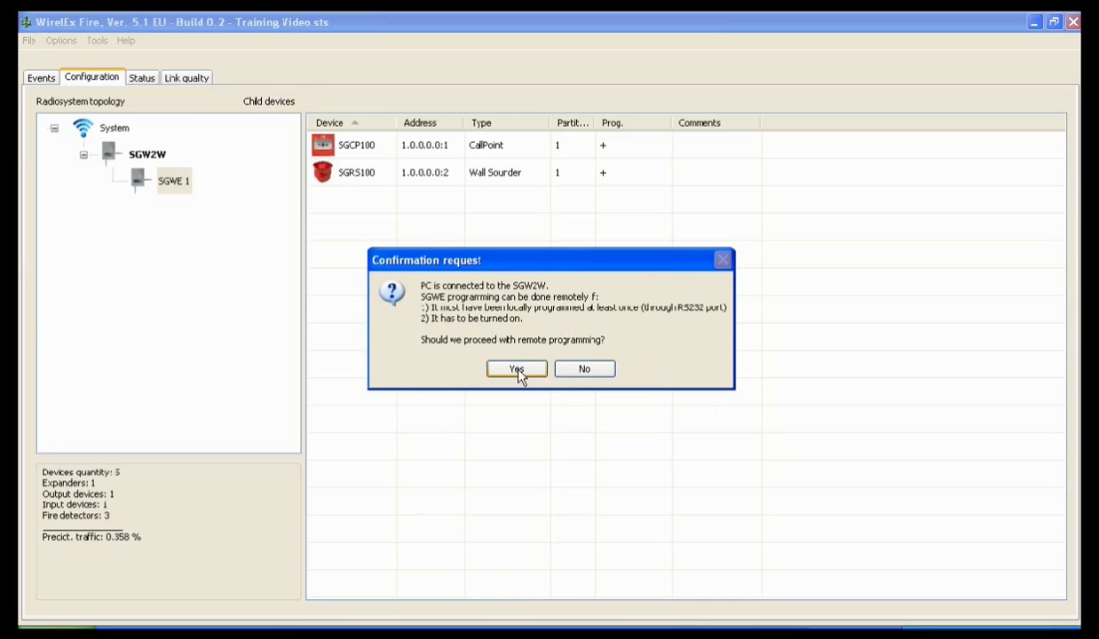
Step: Confirm remote programming of the SGWE 1 expander with Yes
click(517, 368)
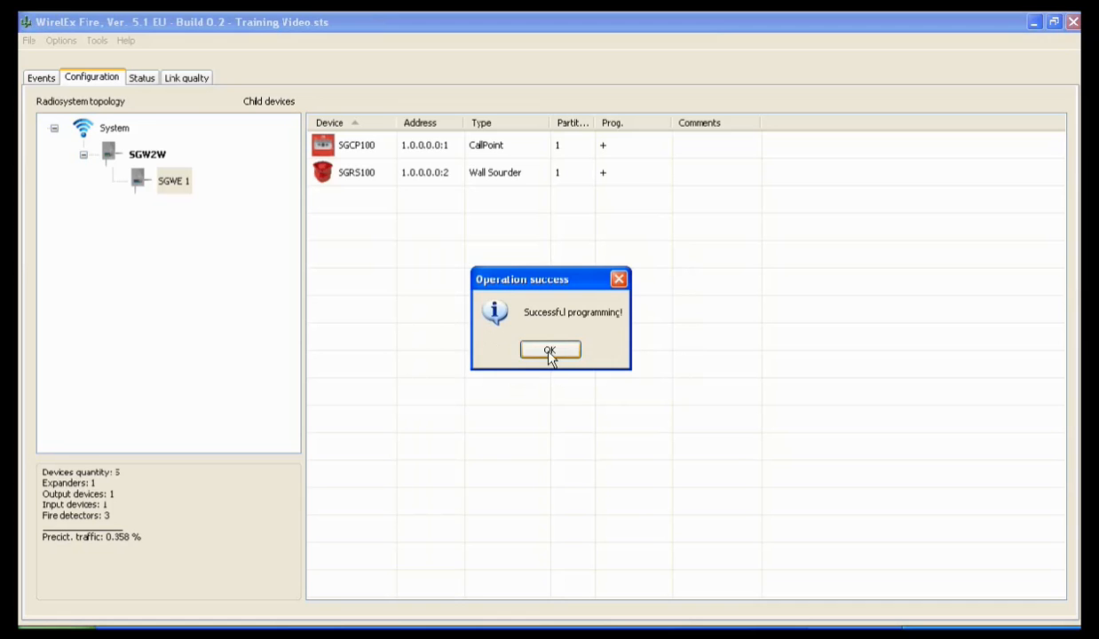
Step: Acknowledge both Operation success messages, leaving the SGW2W device list in view
click(548, 348)
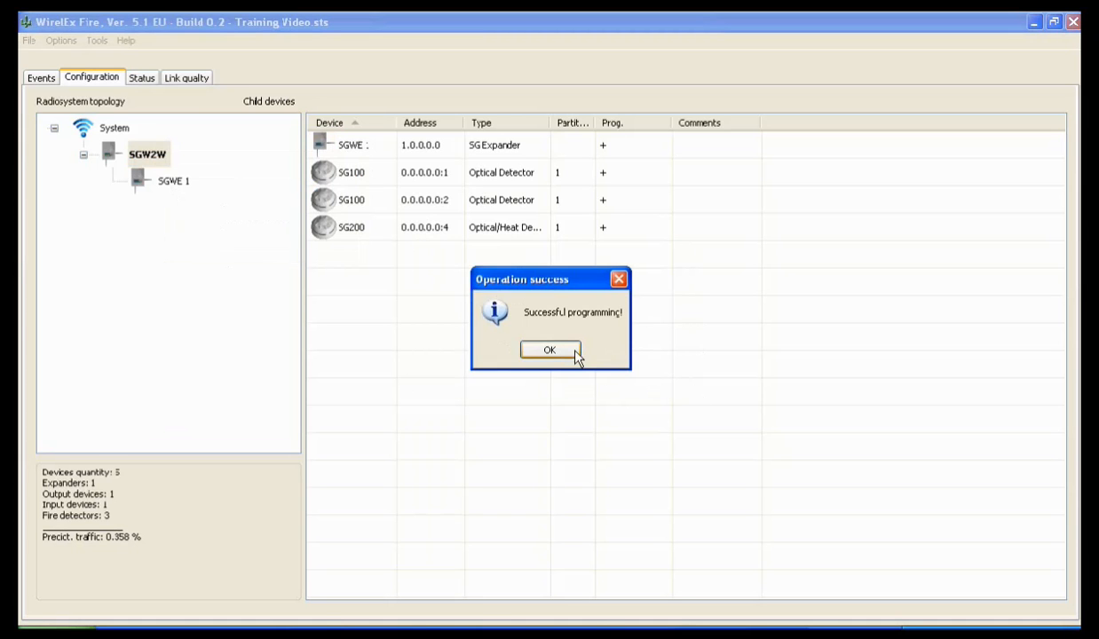
click(549, 348)
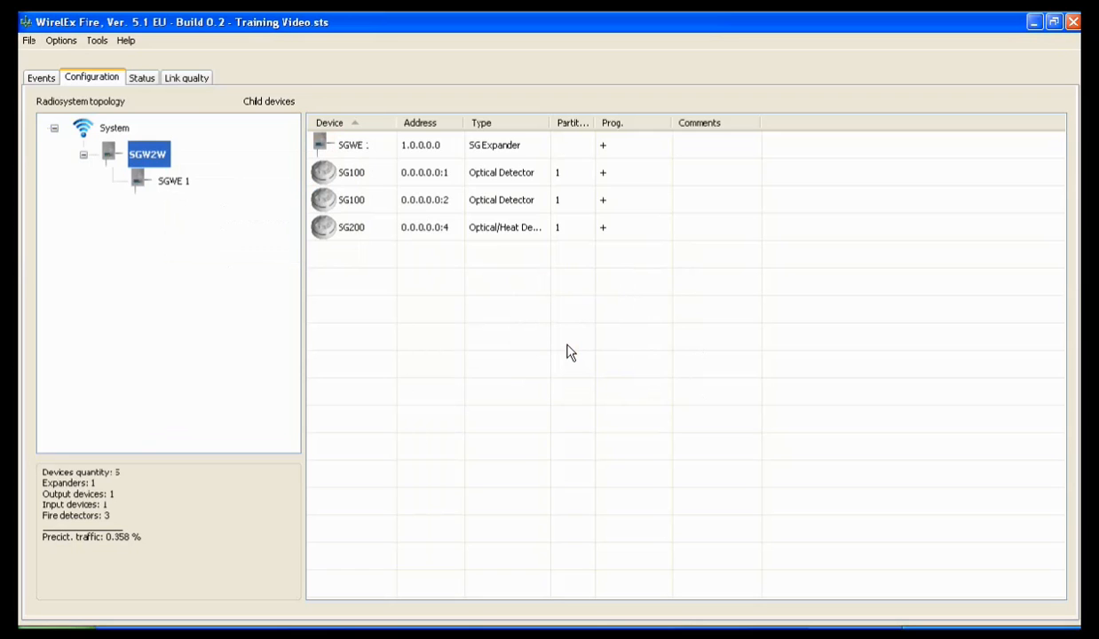